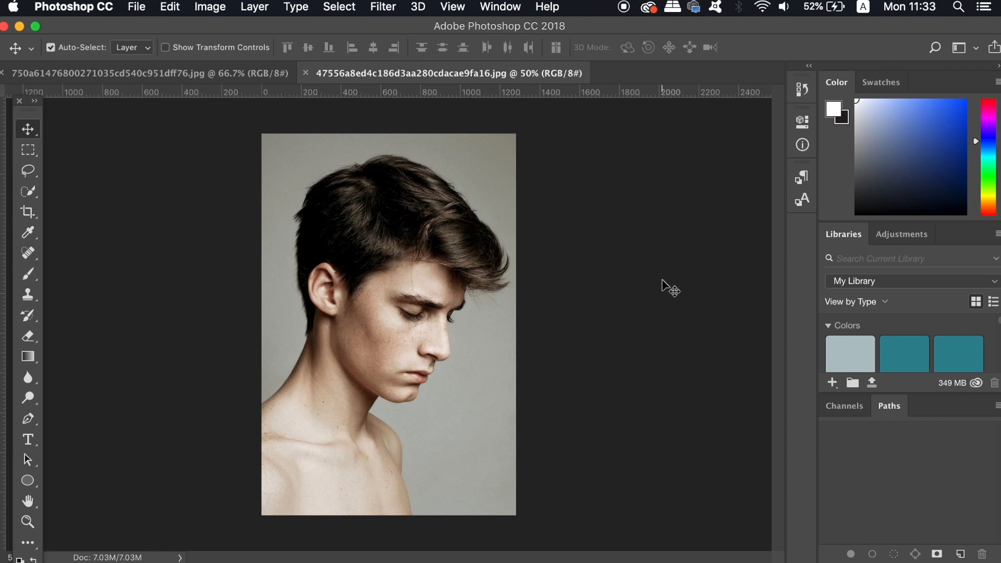
mouse_move(198, 31)
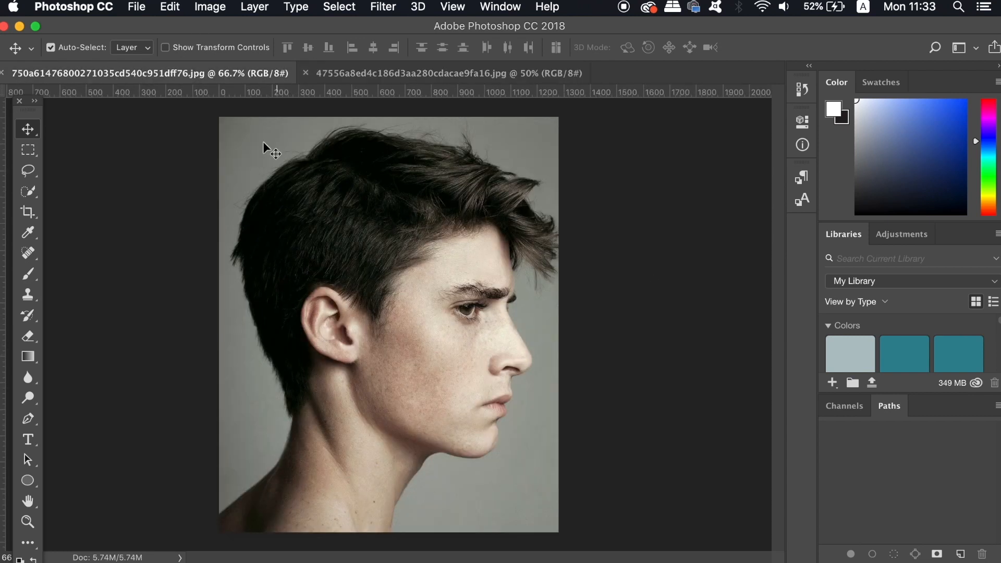
Switch to the downward-looking portrait and convert its Background into Layer 0
click(447, 73)
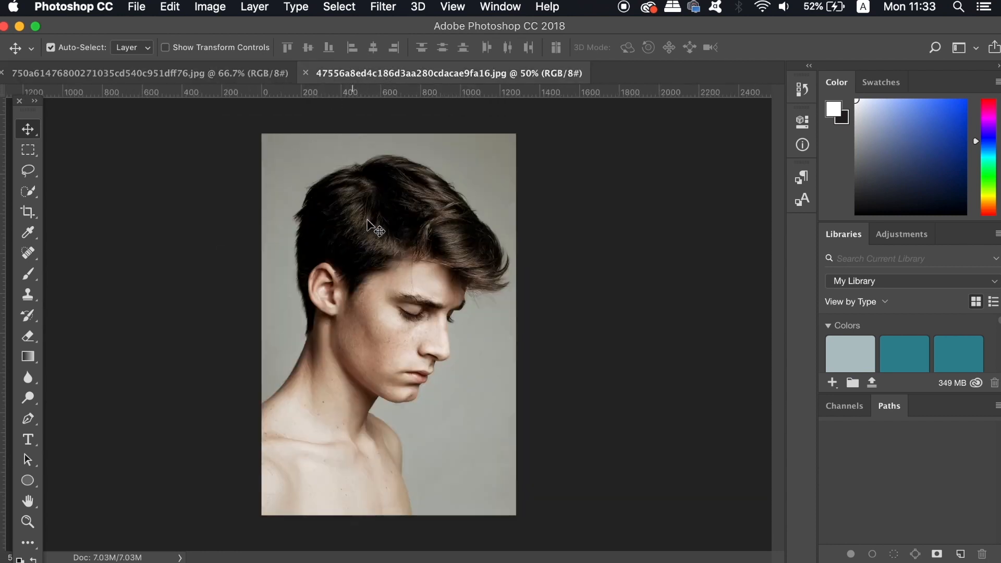
mouse_move(330, 217)
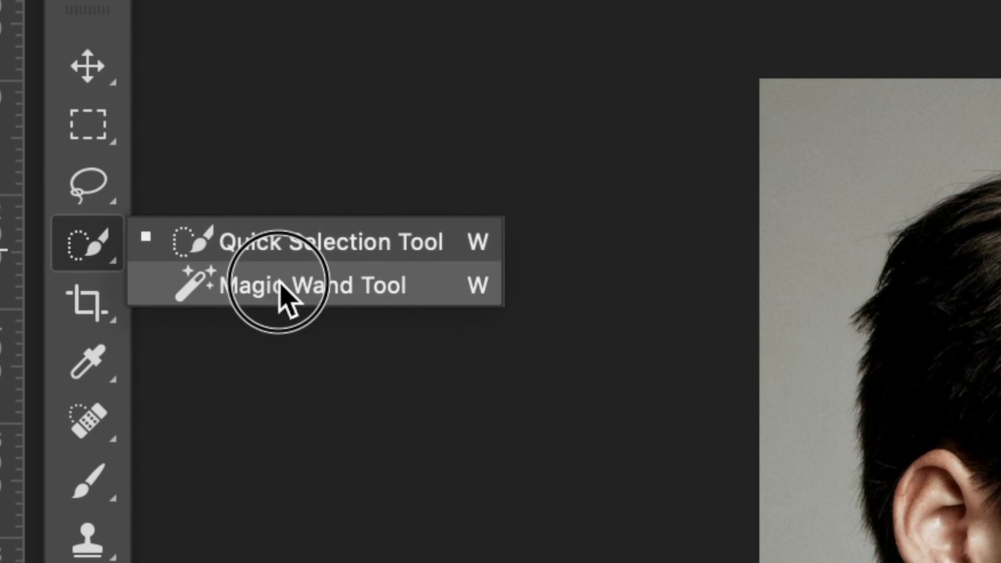
mouse_move(380, 246)
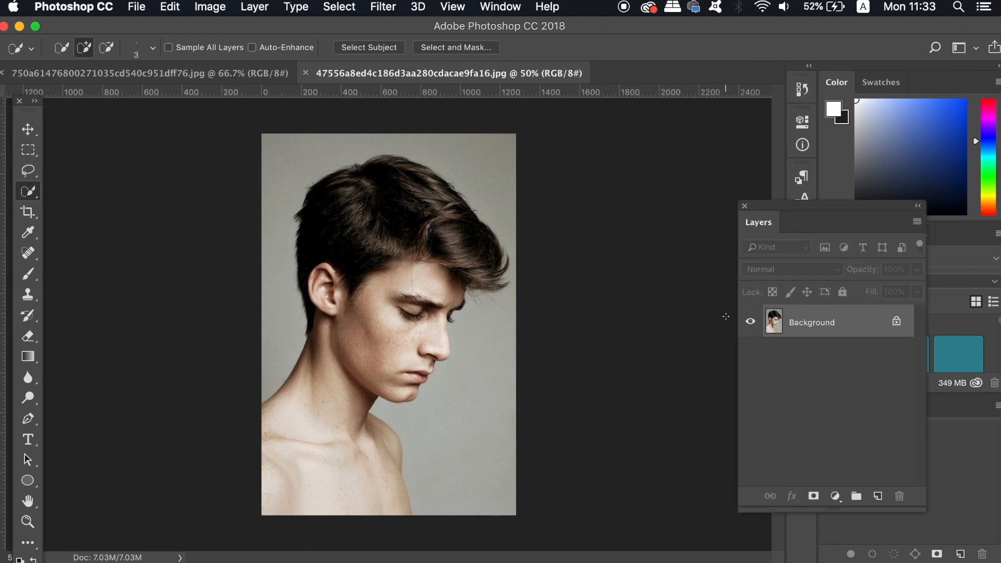
double_click(811, 321)
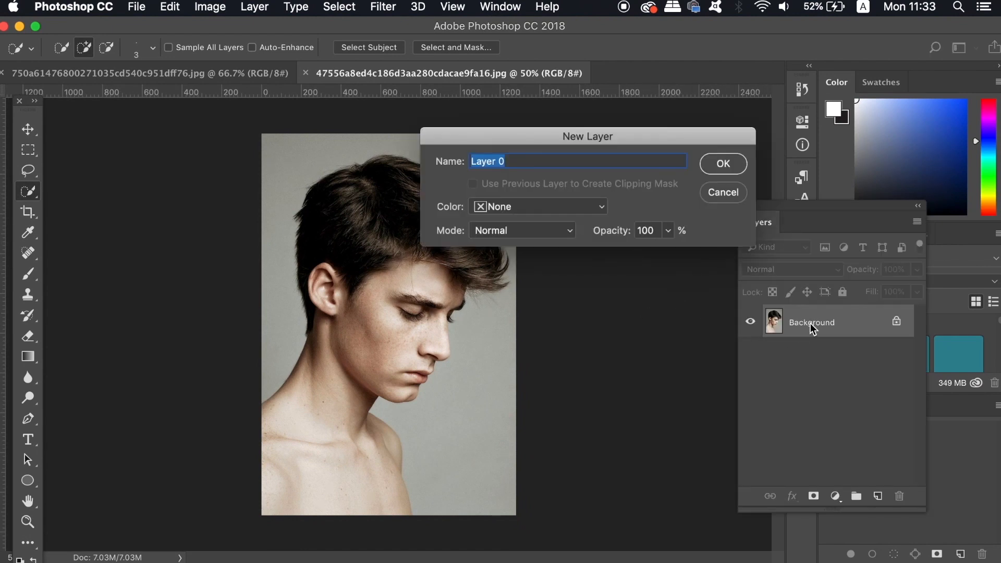
click(722, 163)
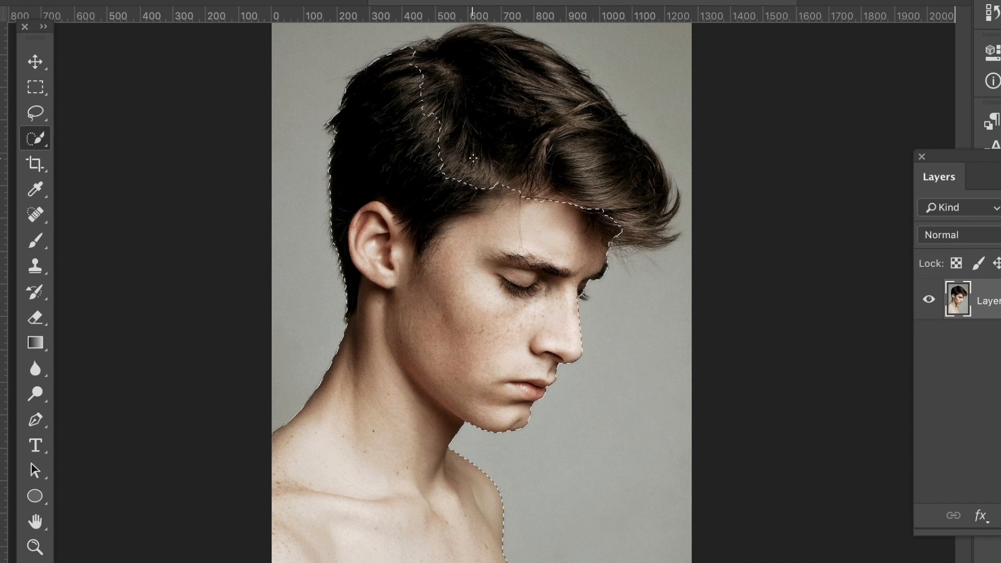
Extend the Quick Selection over the young man's hair and shoulders
drag(459, 160, 587, 115)
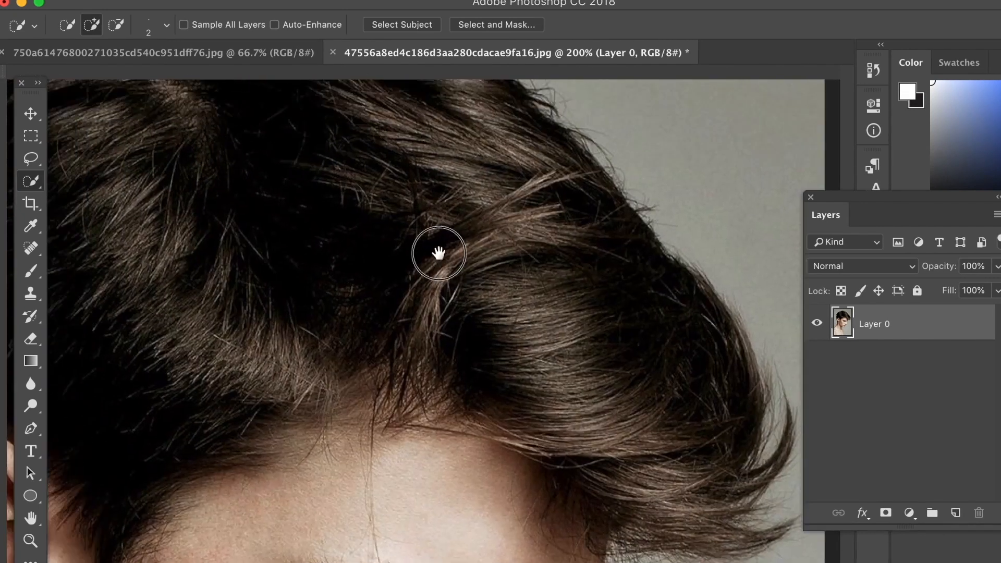
drag(438, 252, 574, 202)
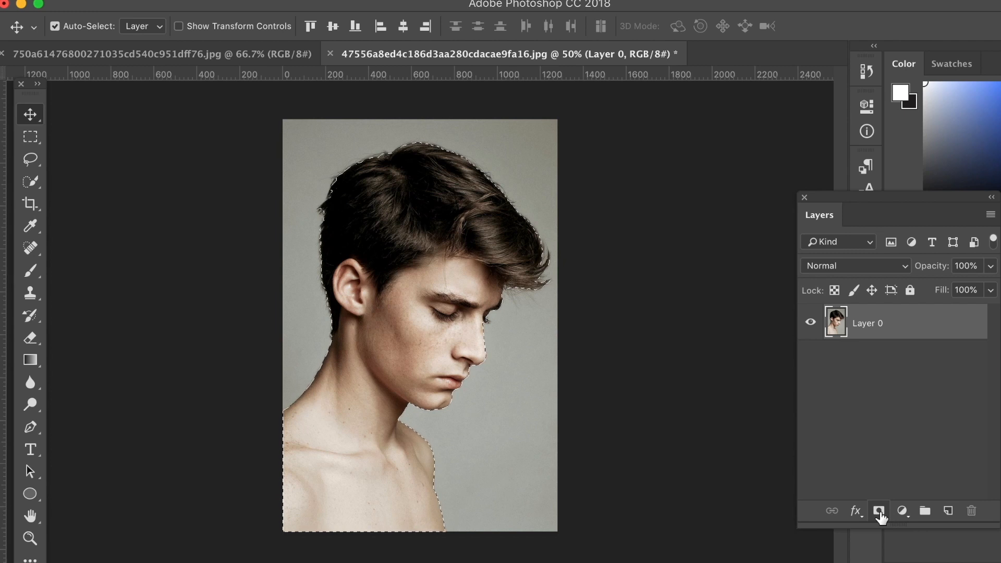
Mask out the gray backdrop and place a black Solid Color fill beneath Layer 0
click(878, 510)
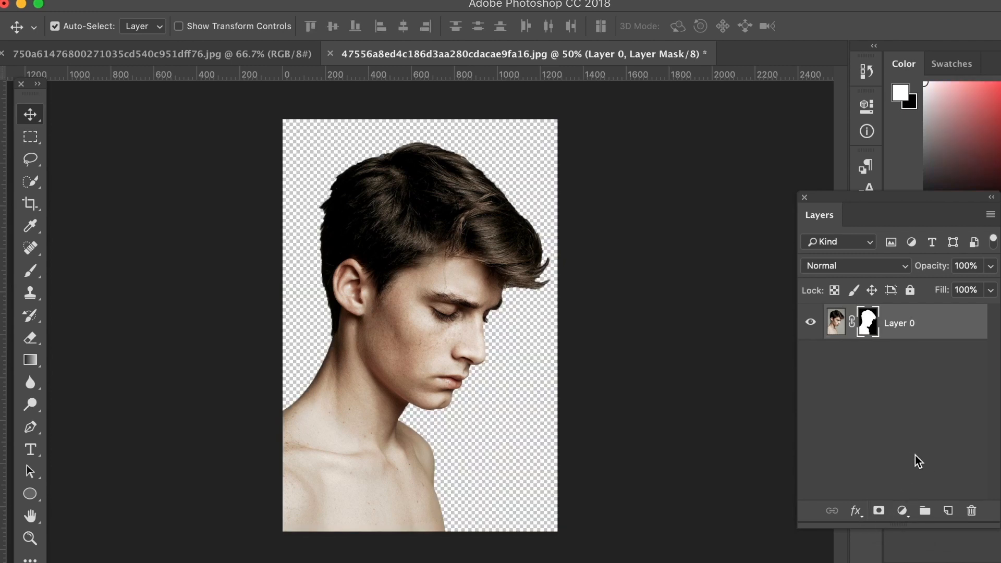
mouse_move(986, 539)
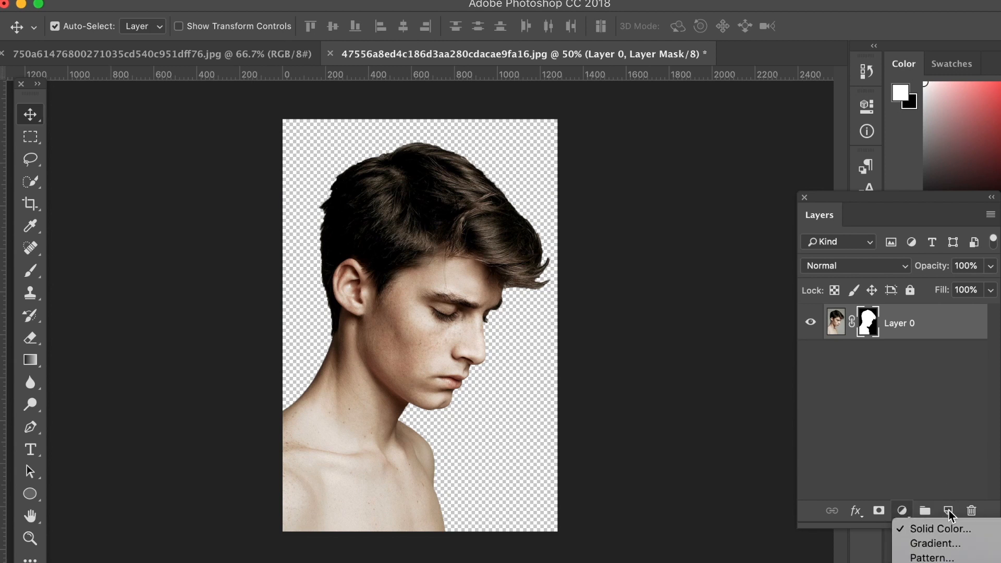
click(944, 529)
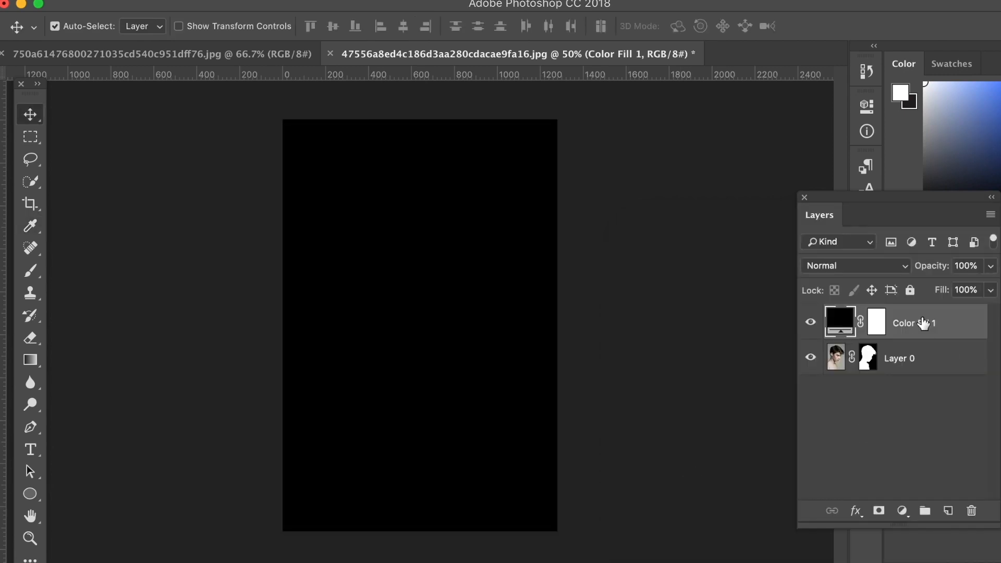
drag(912, 322, 922, 373)
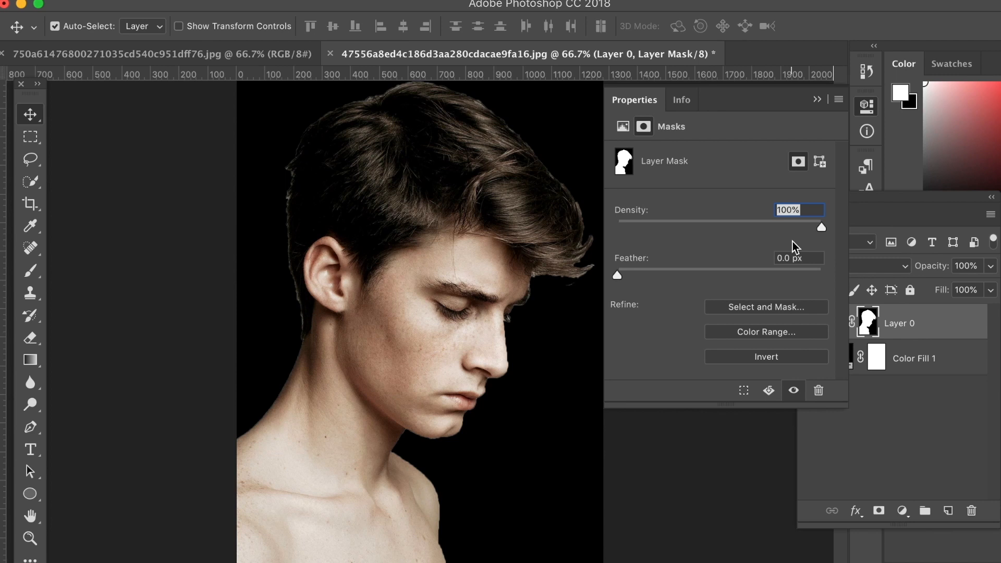
mouse_move(778, 310)
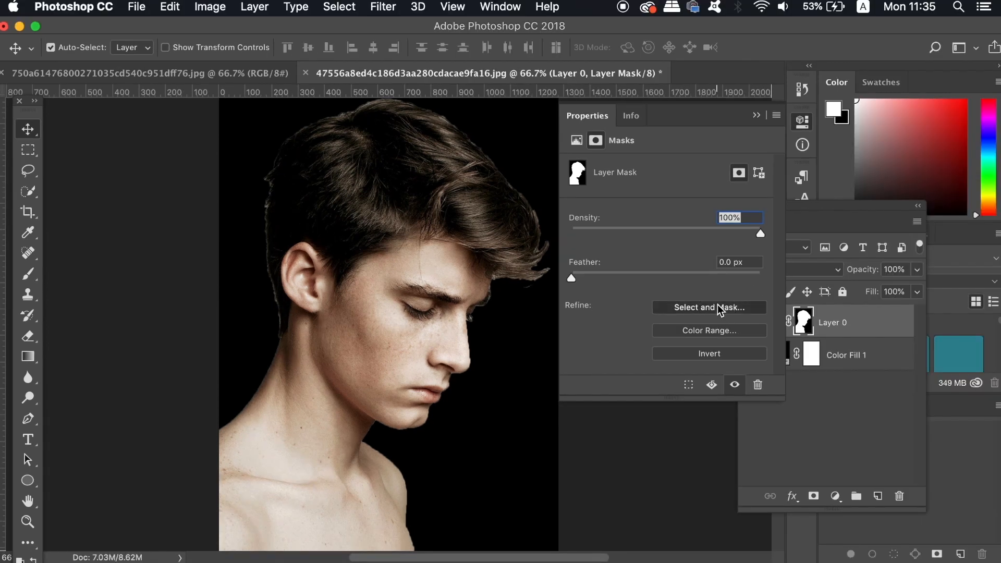
Open Select and Mask with the preview Transparency raised to 100%
click(708, 307)
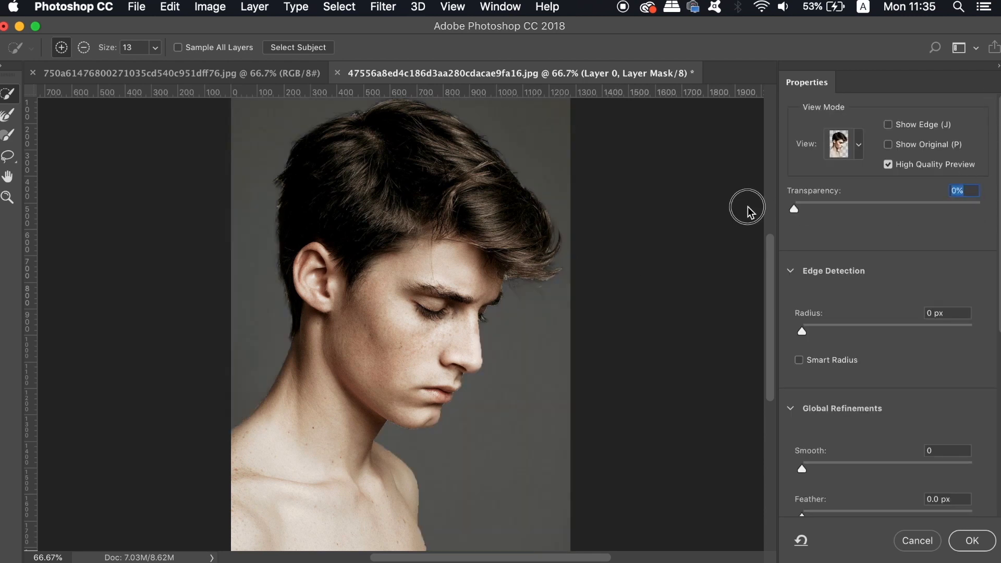
drag(793, 208, 942, 207)
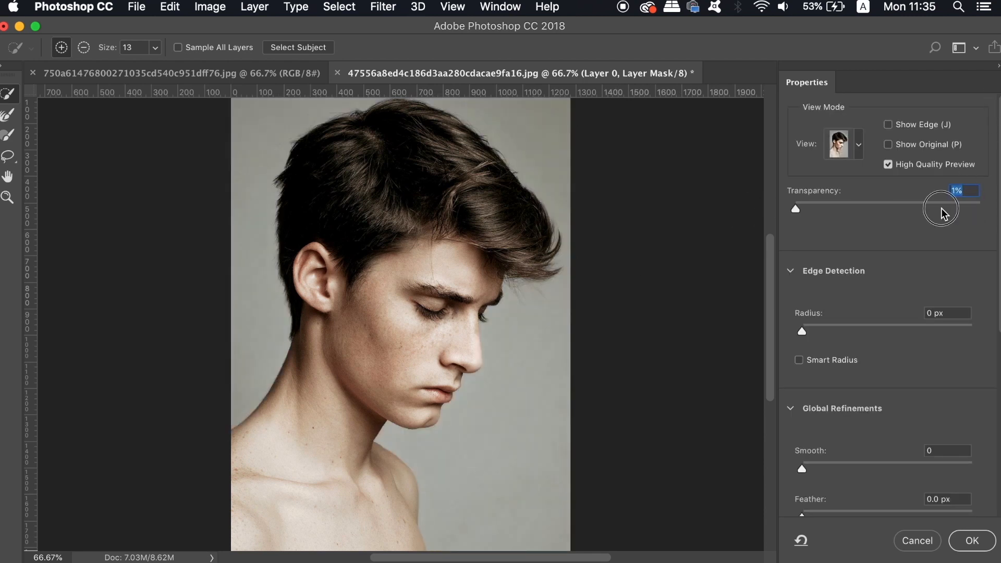
drag(796, 208, 990, 208)
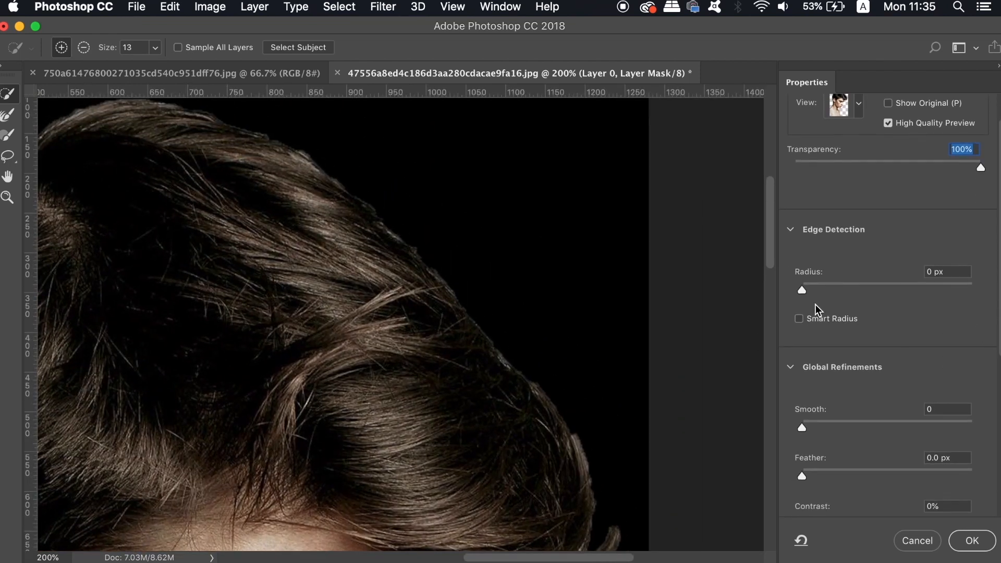
Refine the mask edge: Smooth 27, Feather 5.9 px, Contrast 47%, Shift Edge -35%
drag(802, 420, 844, 429)
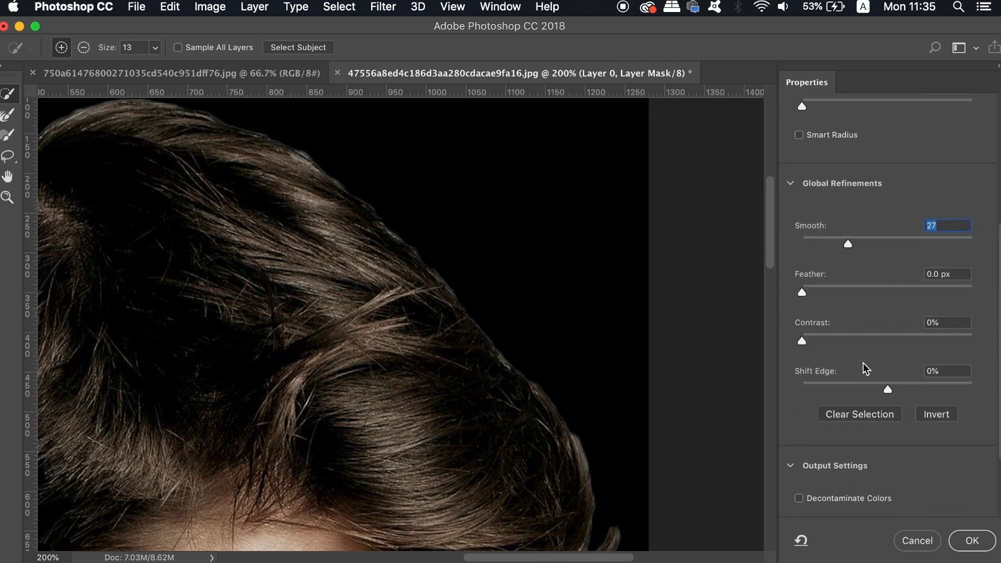
drag(887, 389, 857, 389)
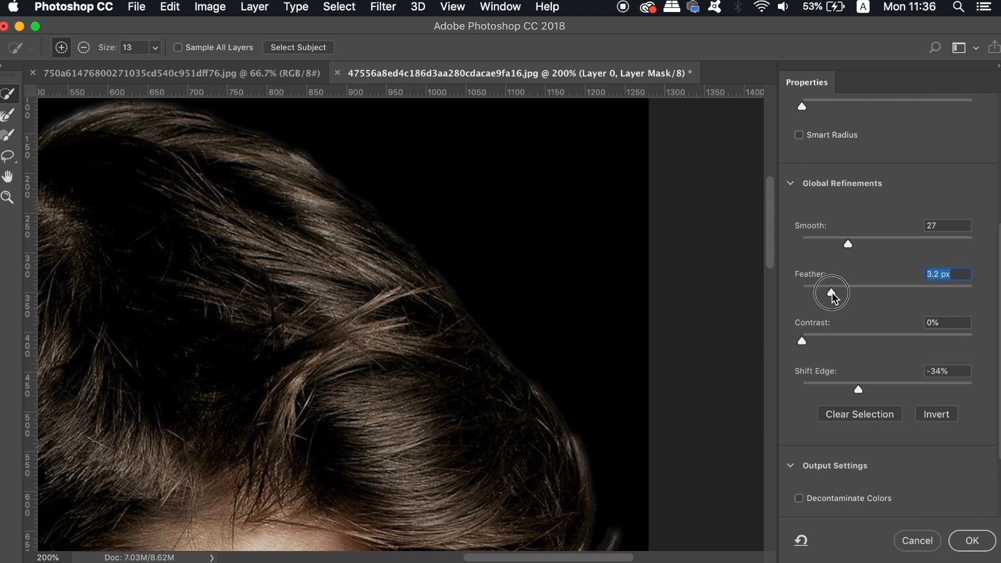
drag(831, 293, 852, 292)
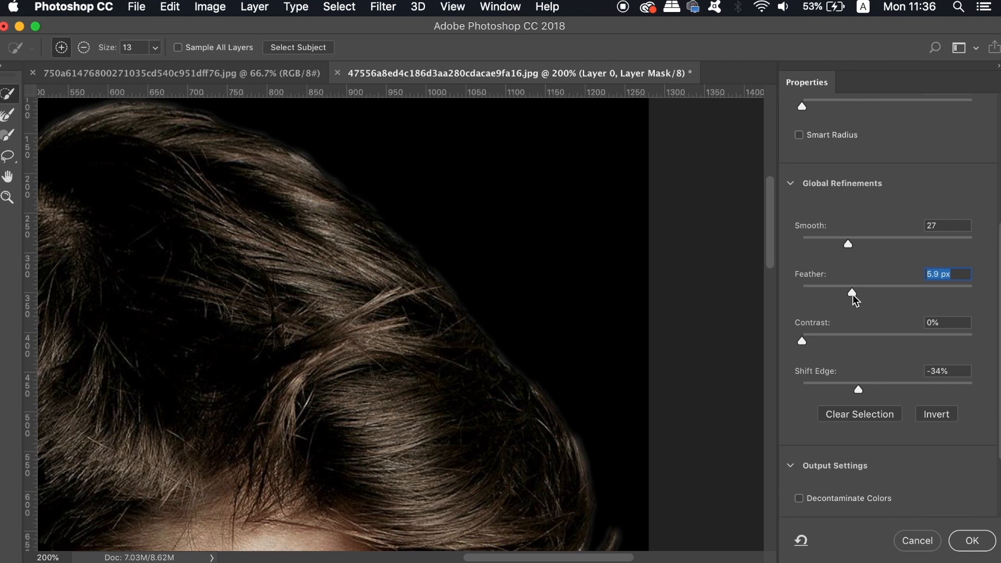
click(833, 340)
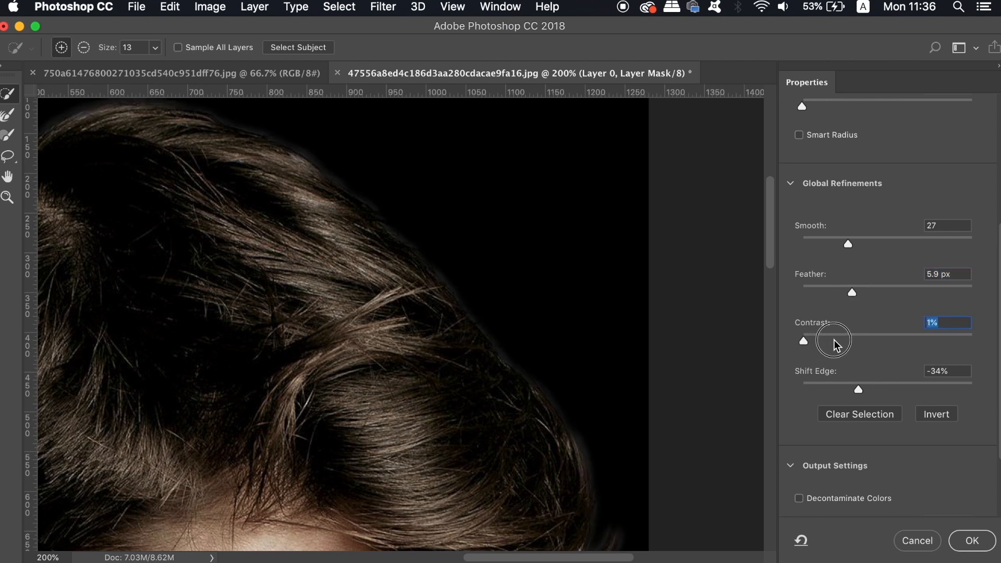
drag(833, 339, 867, 338)
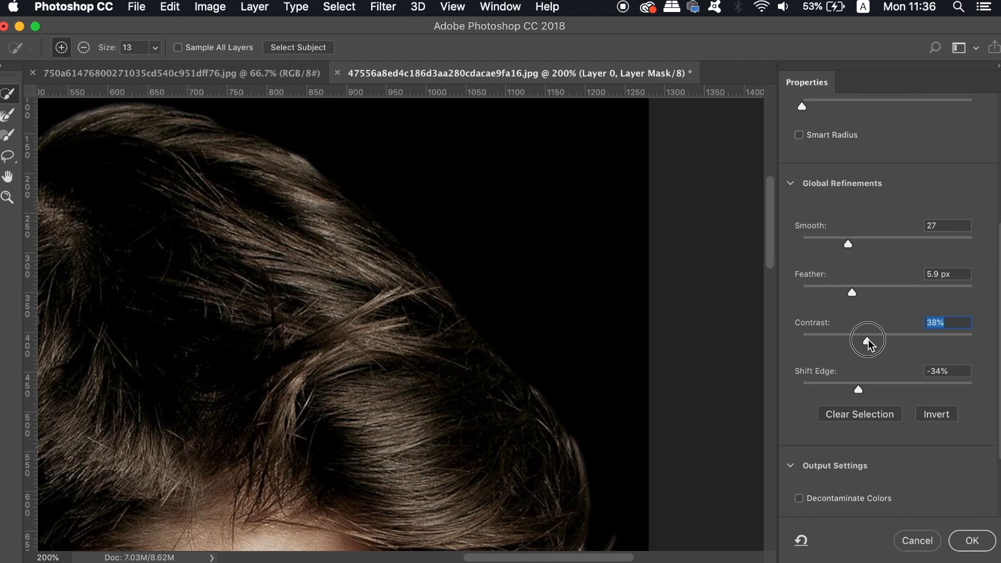
mouse_move(721, 399)
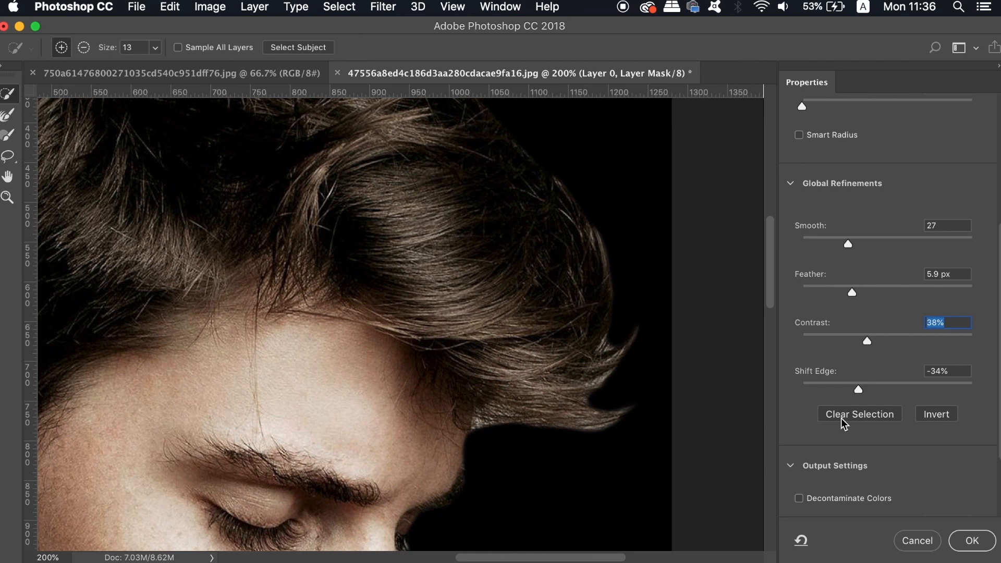
drag(859, 389, 850, 390)
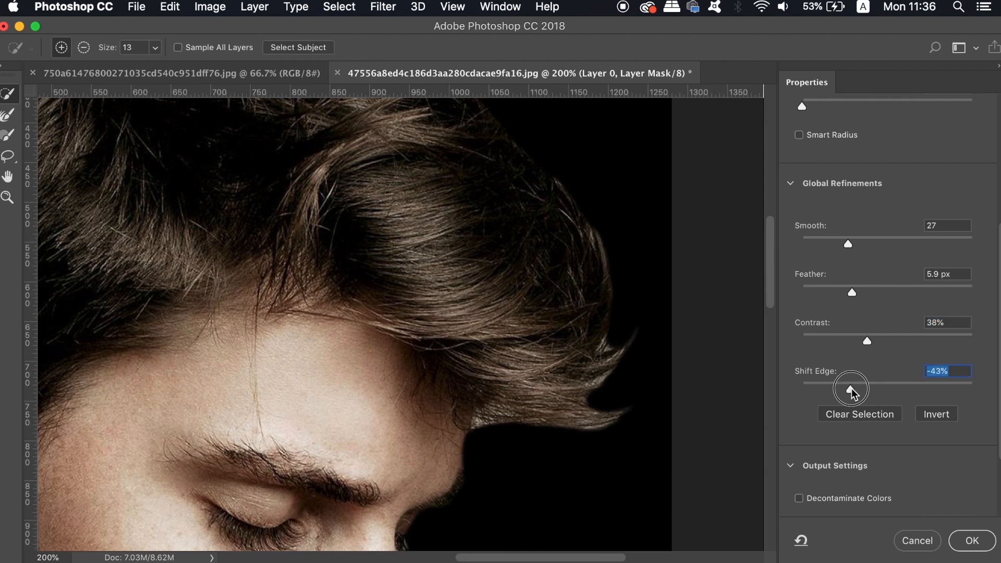
drag(849, 389, 859, 389)
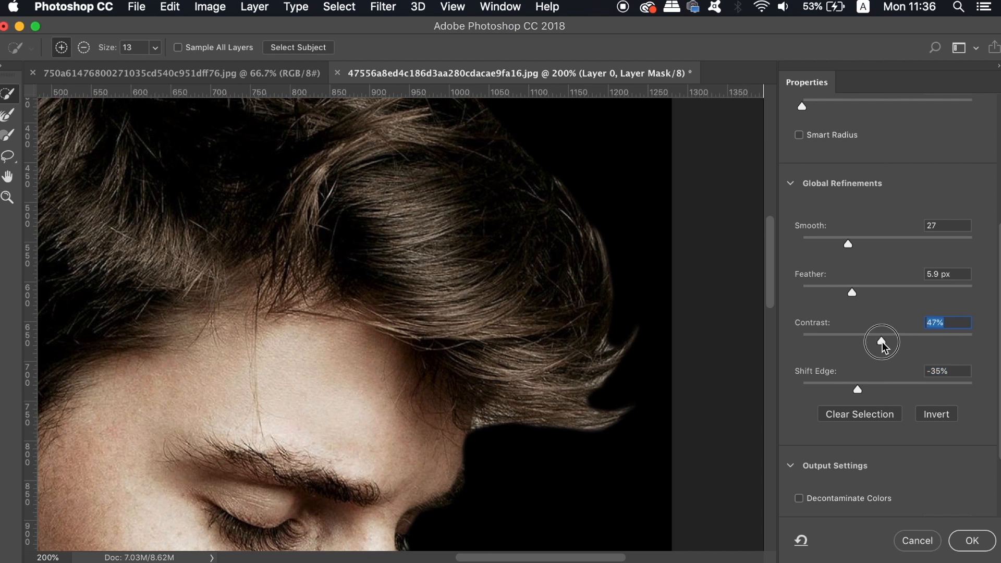
drag(882, 342, 892, 342)
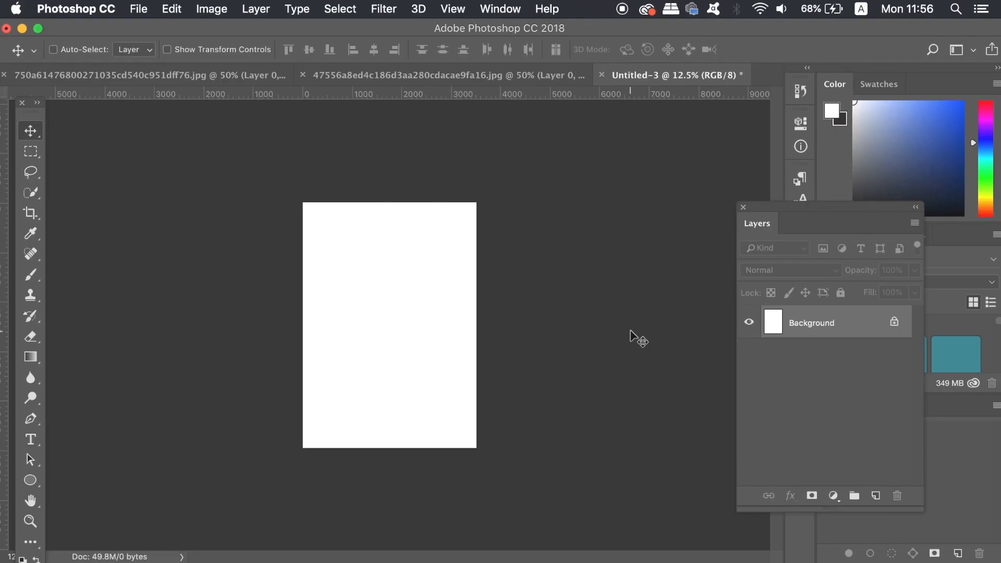
mouse_move(657, 364)
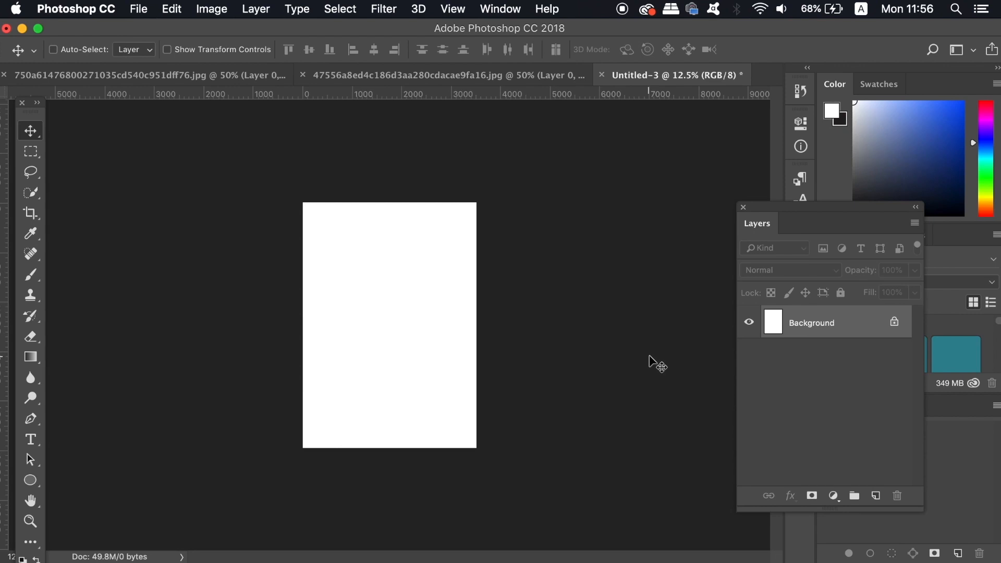
mouse_move(328, 259)
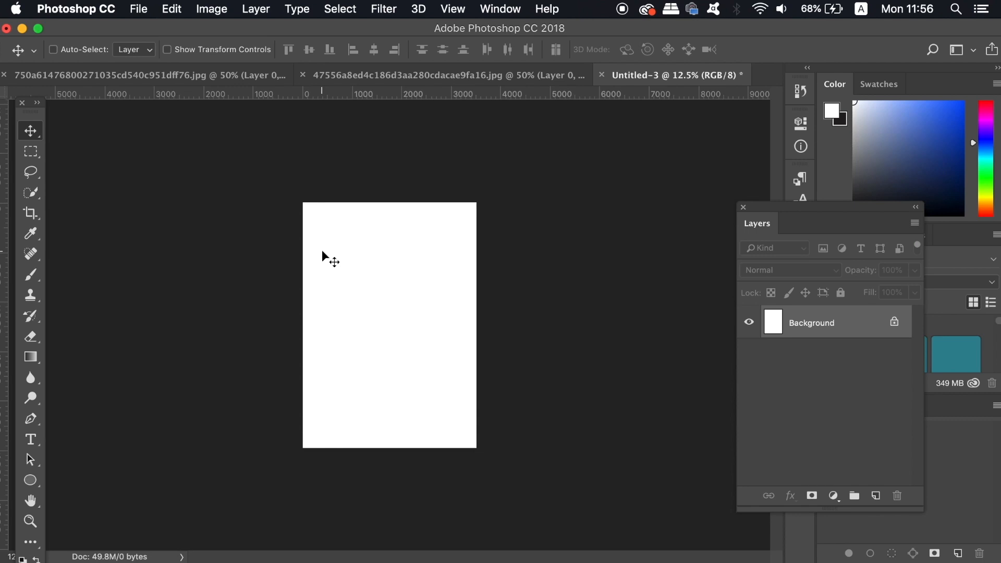
mouse_move(399, 114)
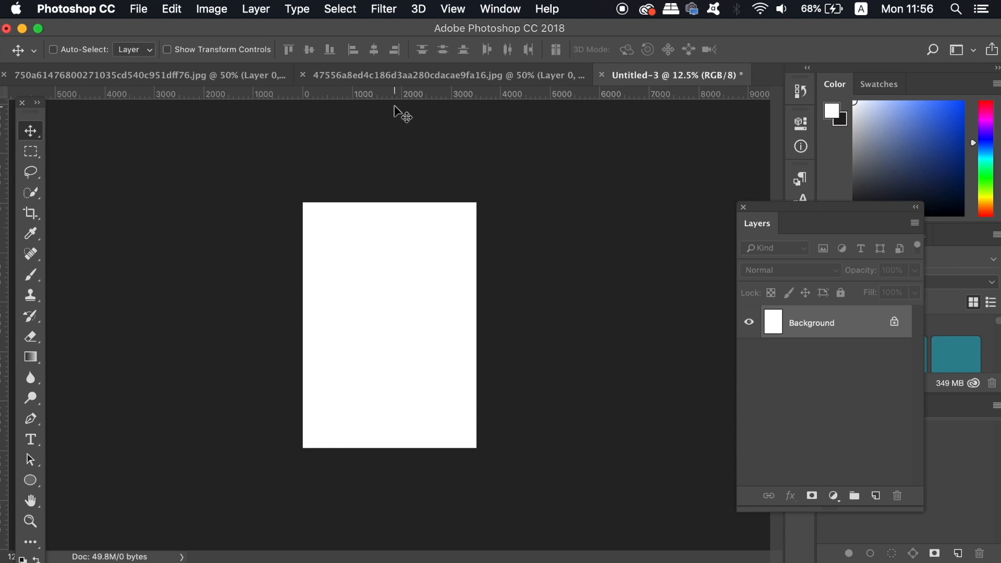
Drag the masked downward-looking portrait into Untitled-3 as Layer 1
click(440, 74)
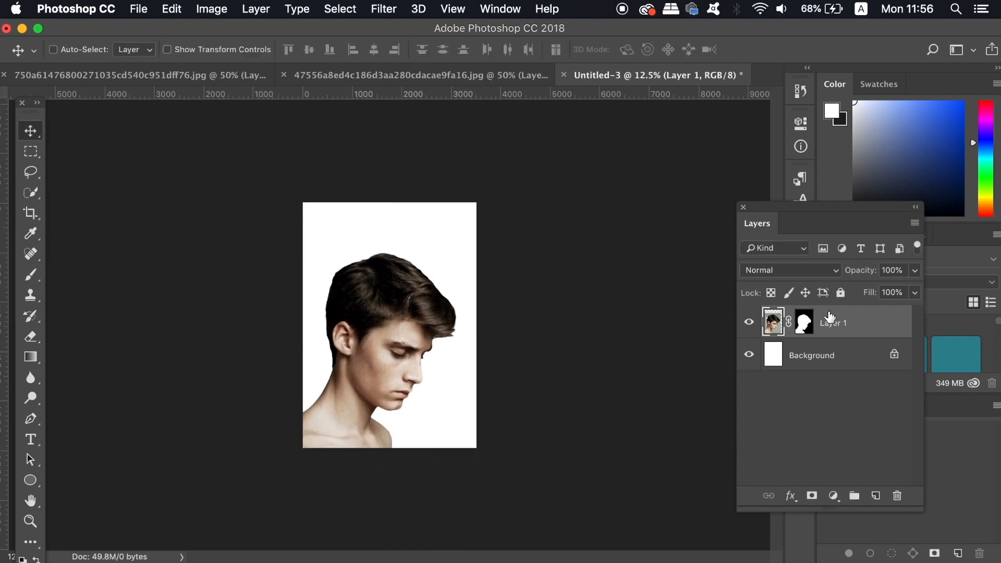
Tint Layer 1 blue via Hue/Saturation with Hue +180 and Saturation about +71
click(211, 8)
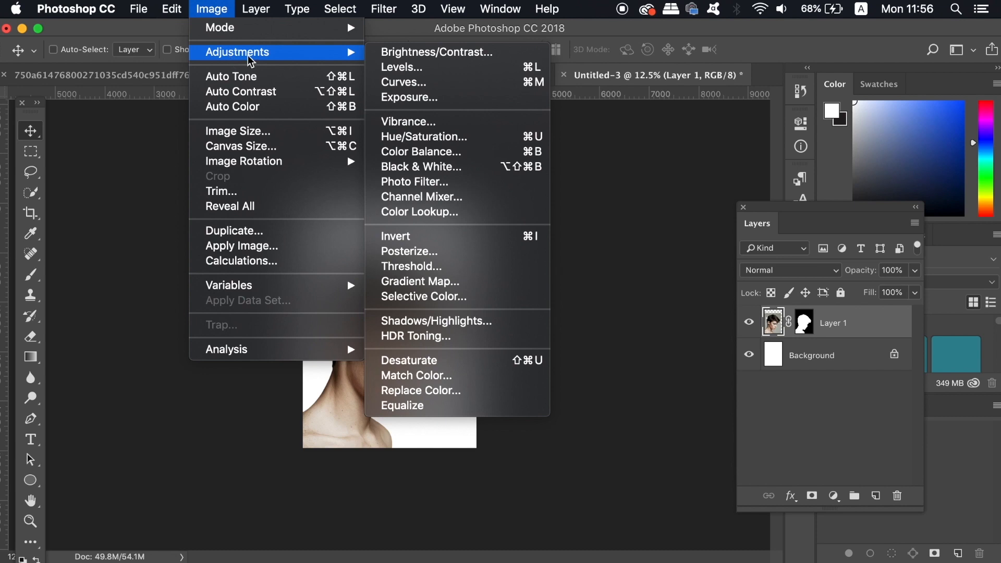
click(423, 136)
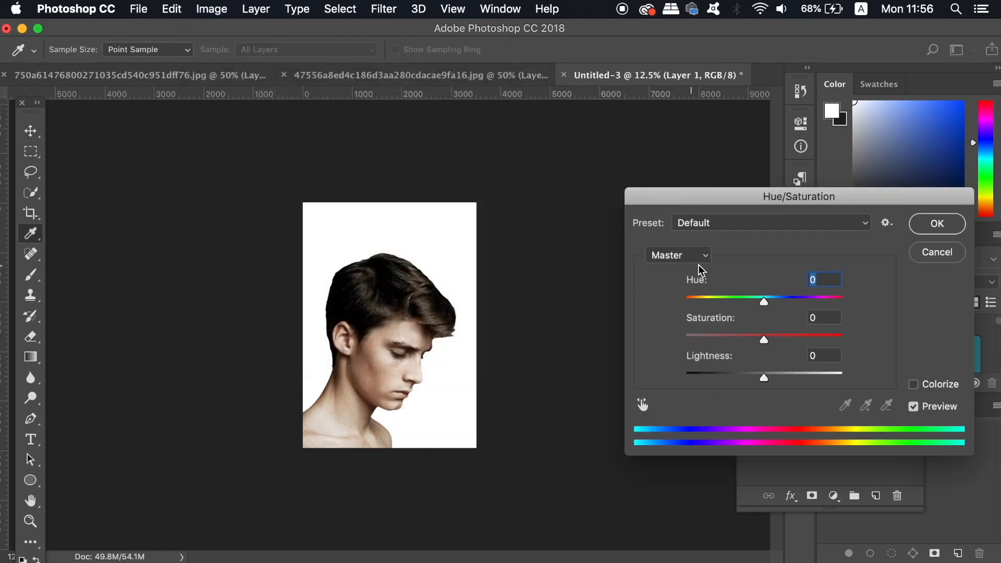
drag(762, 301, 859, 296)
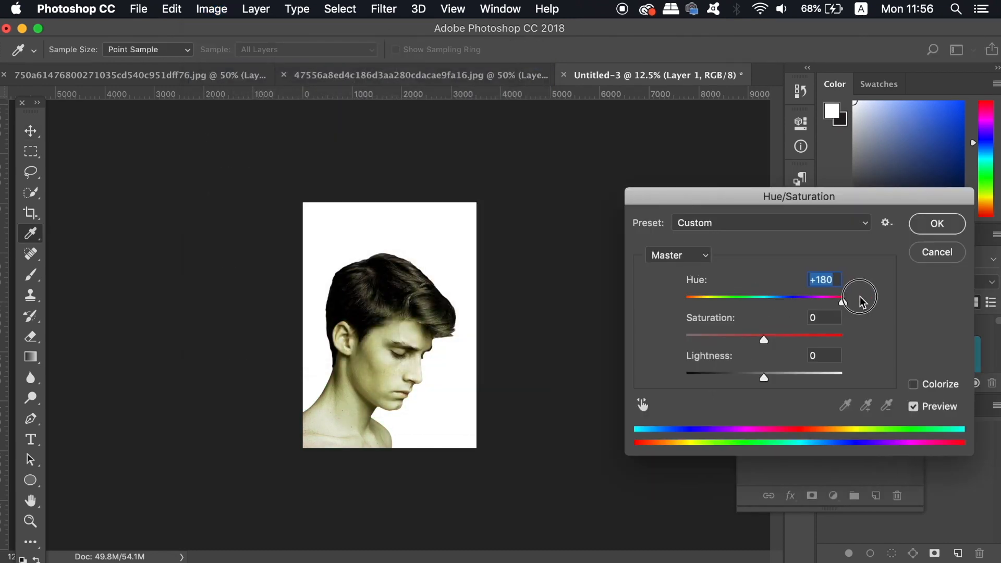
drag(763, 340, 819, 334)
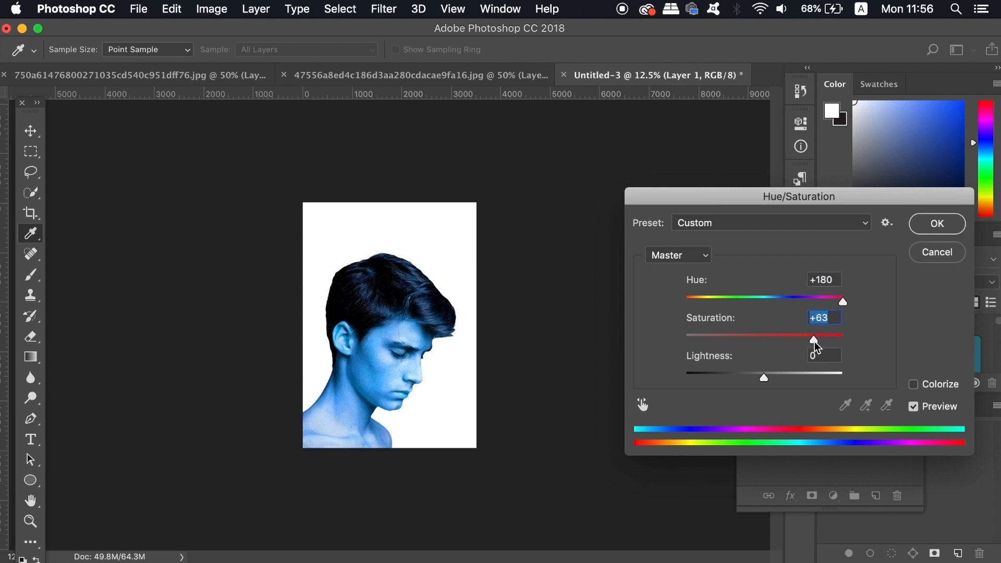
drag(803, 337, 823, 337)
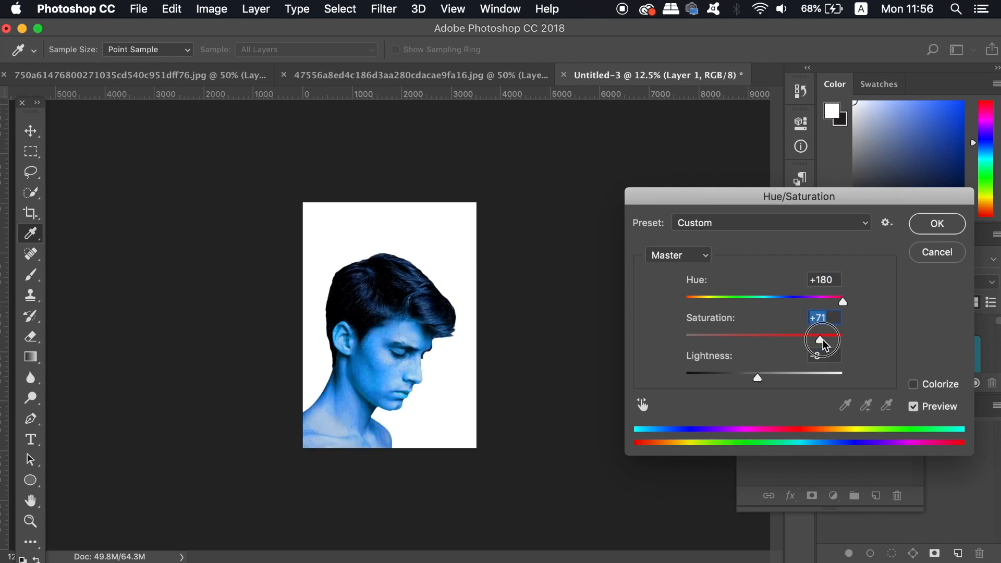
click(936, 224)
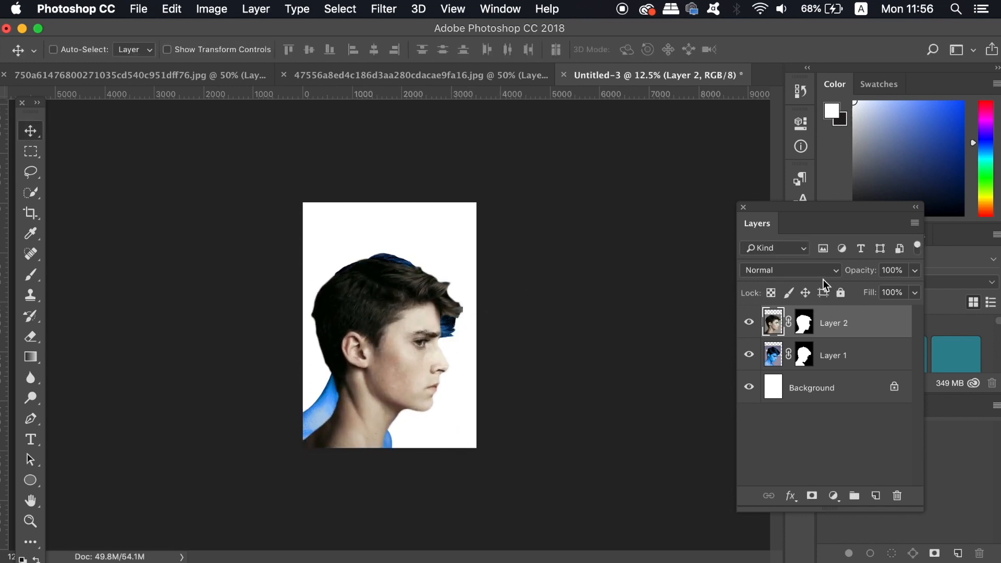
Recolour Layer 2 red with Hue -42, Saturation +69 and Lightness +9
click(211, 9)
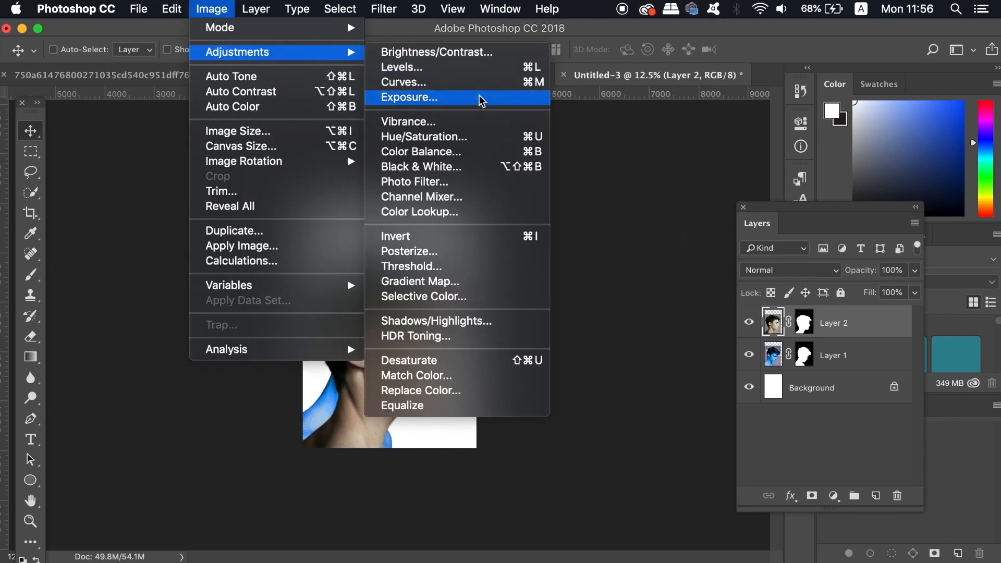
click(424, 137)
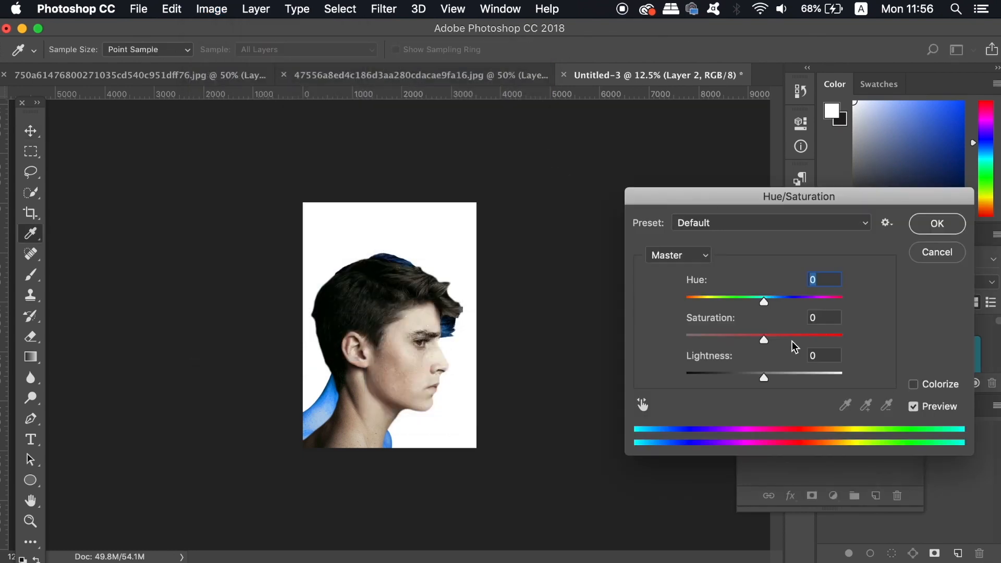
drag(763, 301, 713, 301)
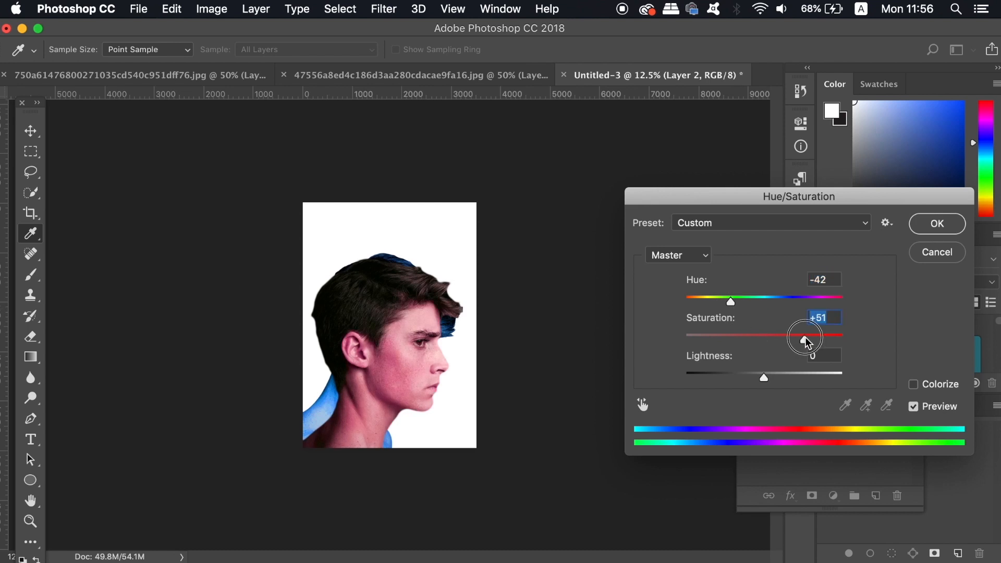
drag(803, 335, 818, 335)
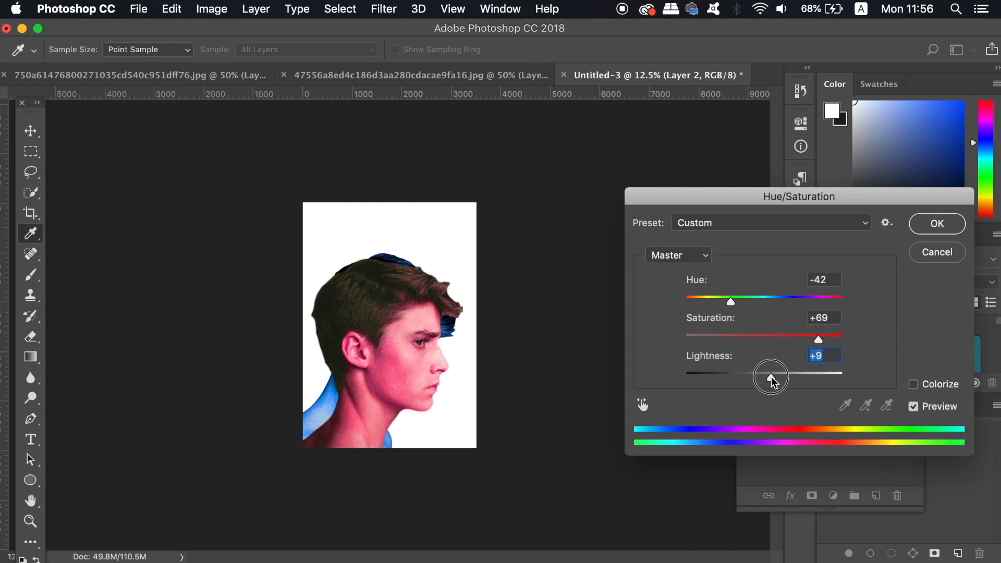
drag(772, 375, 769, 375)
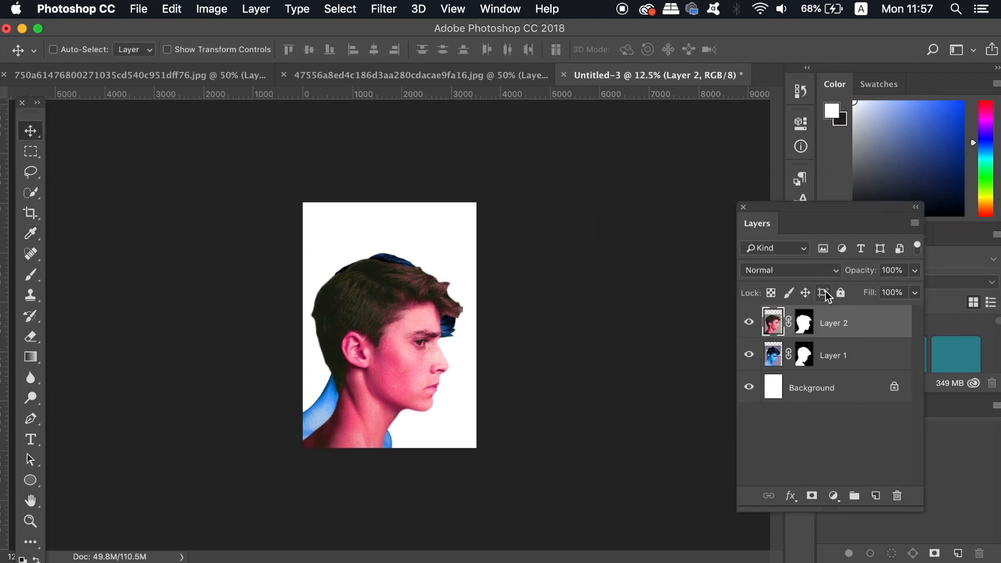
Set Layer 2 to Multiply and scale up blue Layer 1 so the faces overlap
click(790, 270)
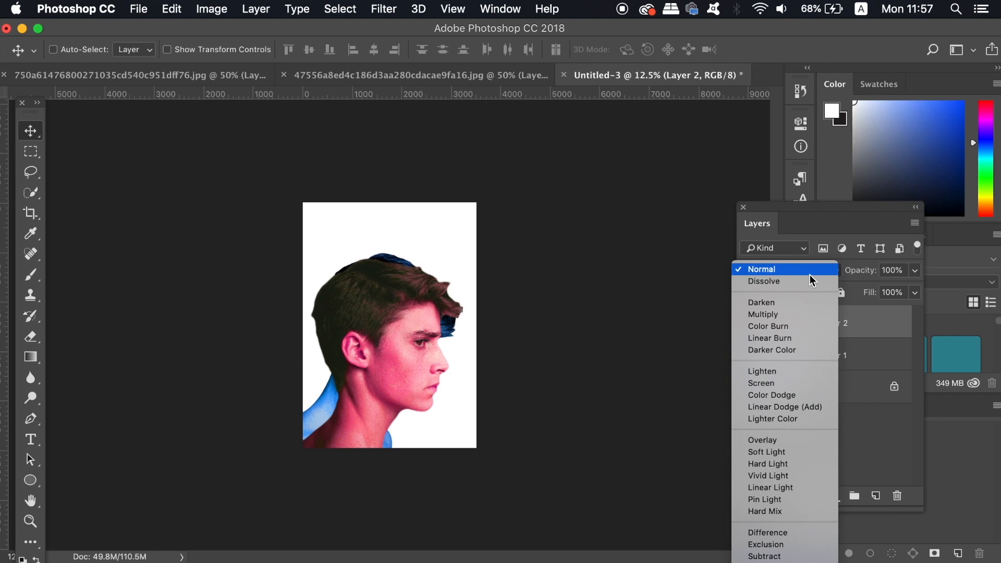
mouse_move(805, 440)
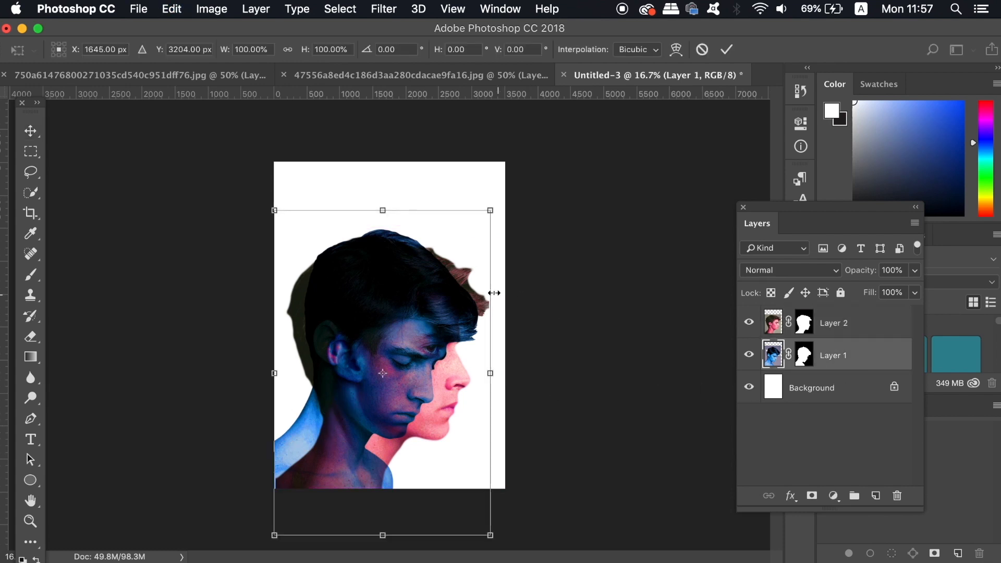
drag(489, 210, 512, 181)
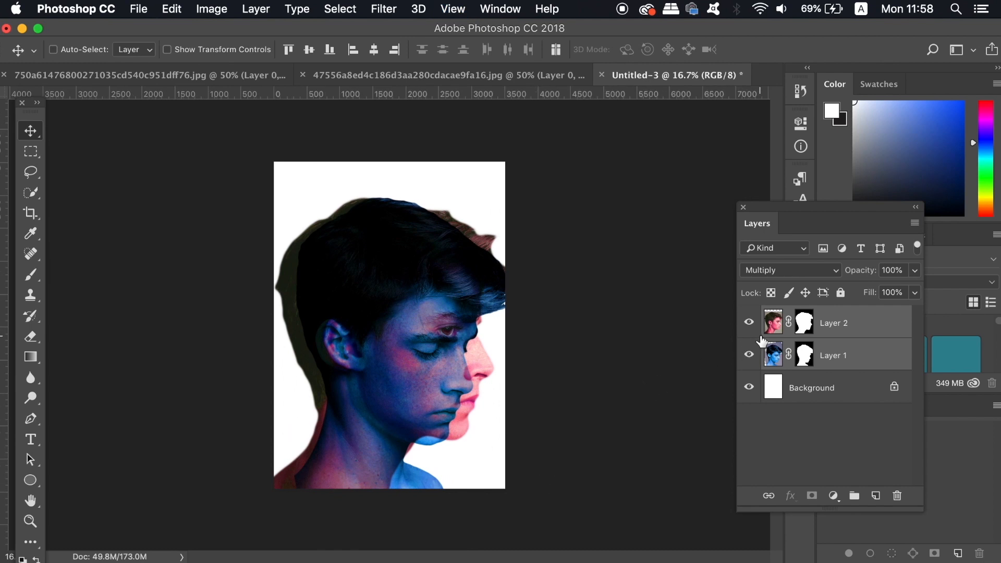
Paint black on Layer 2's mask to hide the red edges around the blue head
click(804, 321)
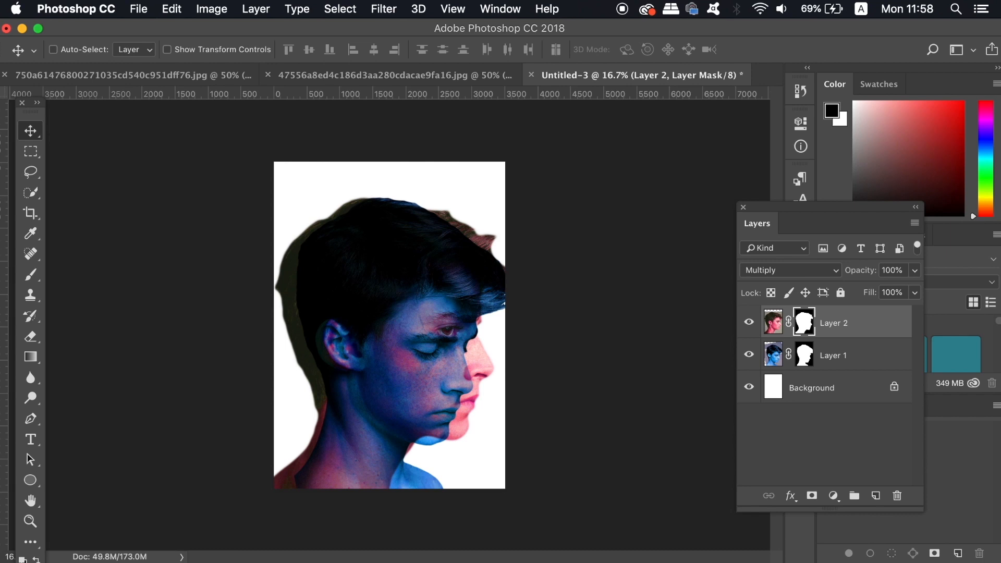
click(40, 103)
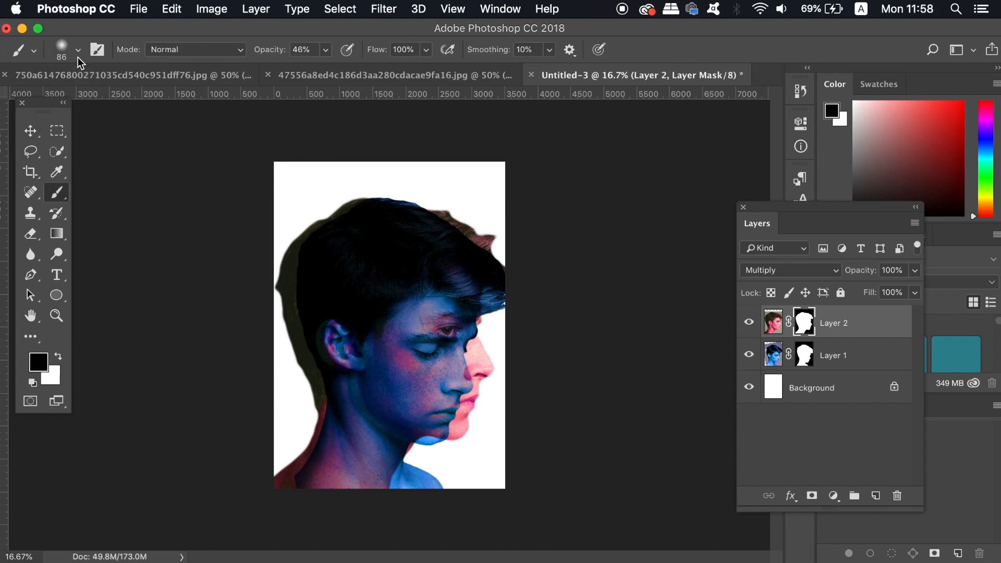
click(77, 50)
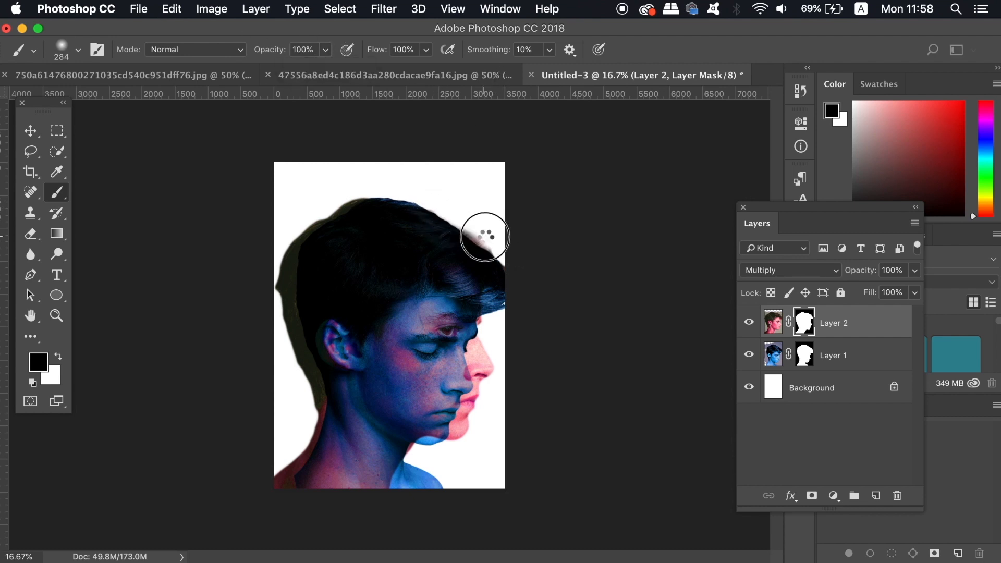
drag(484, 237, 410, 215)
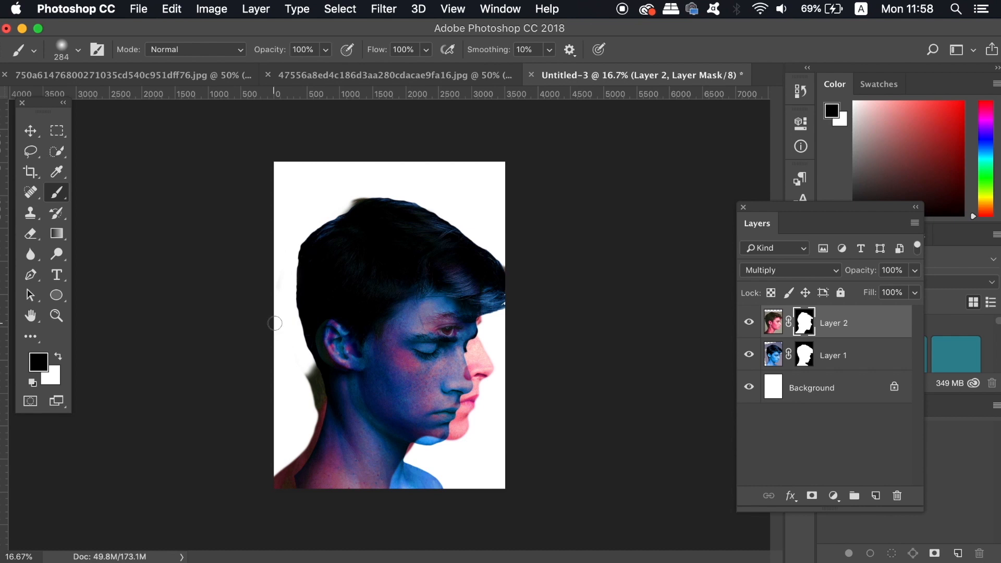
mouse_move(603, 428)
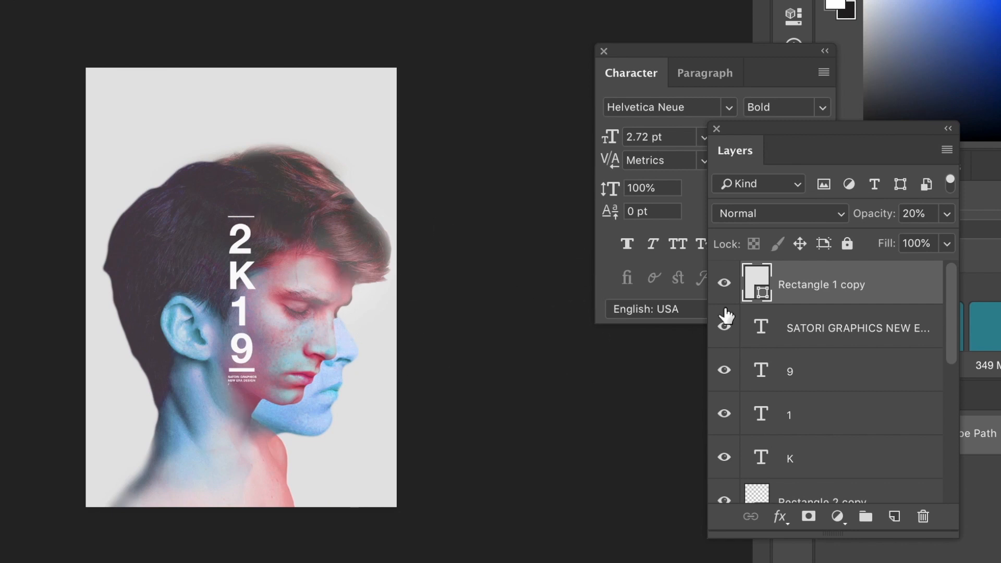
Hide the Rectangle 1 copy overlay and confirm its light gray fill color
scroll(down, 3)
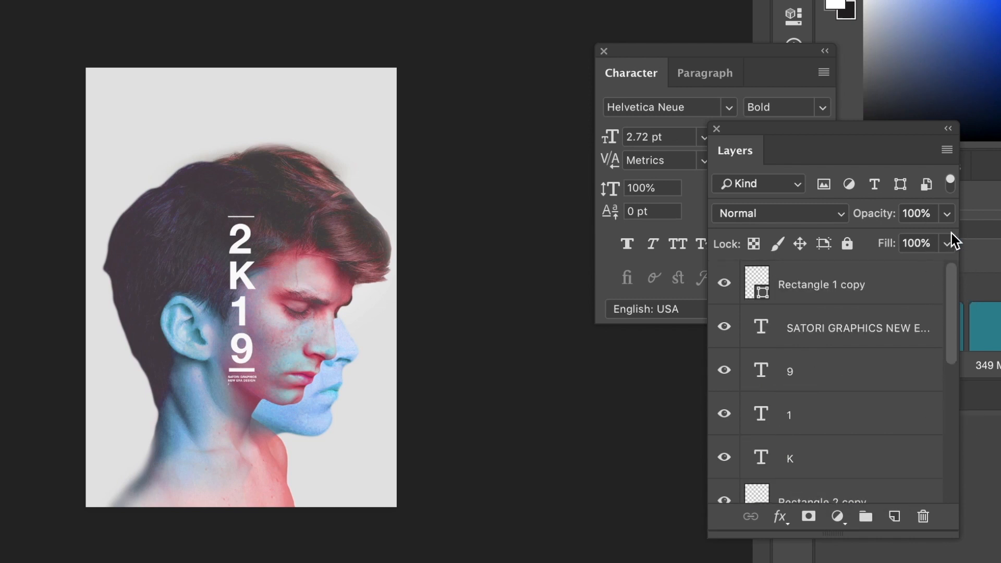
click(724, 282)
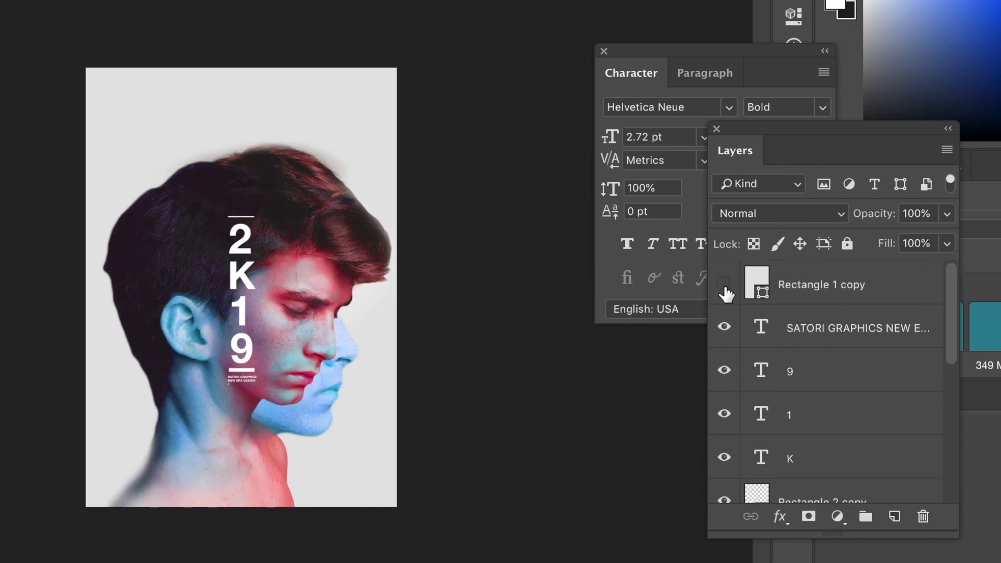
click(725, 284)
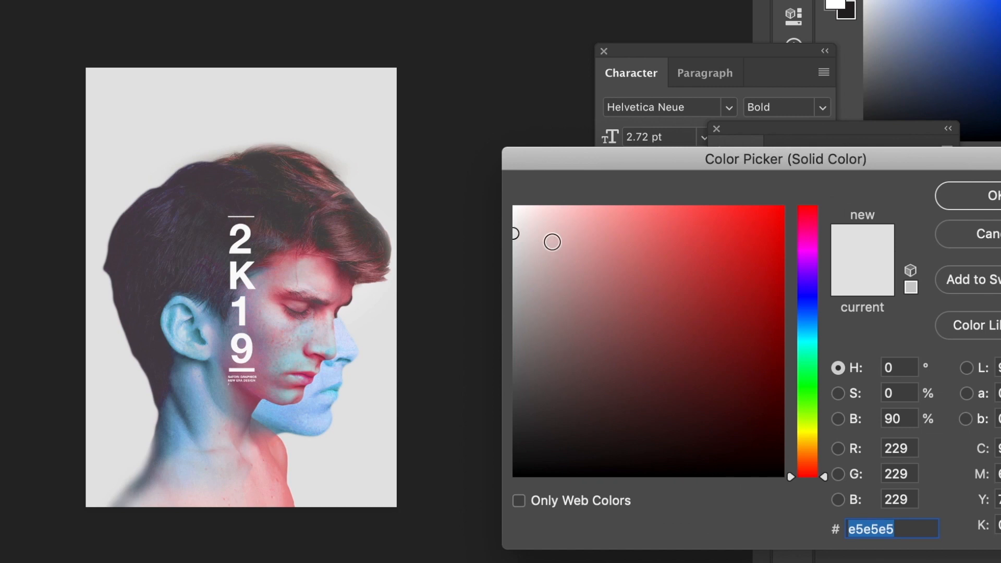
click(989, 196)
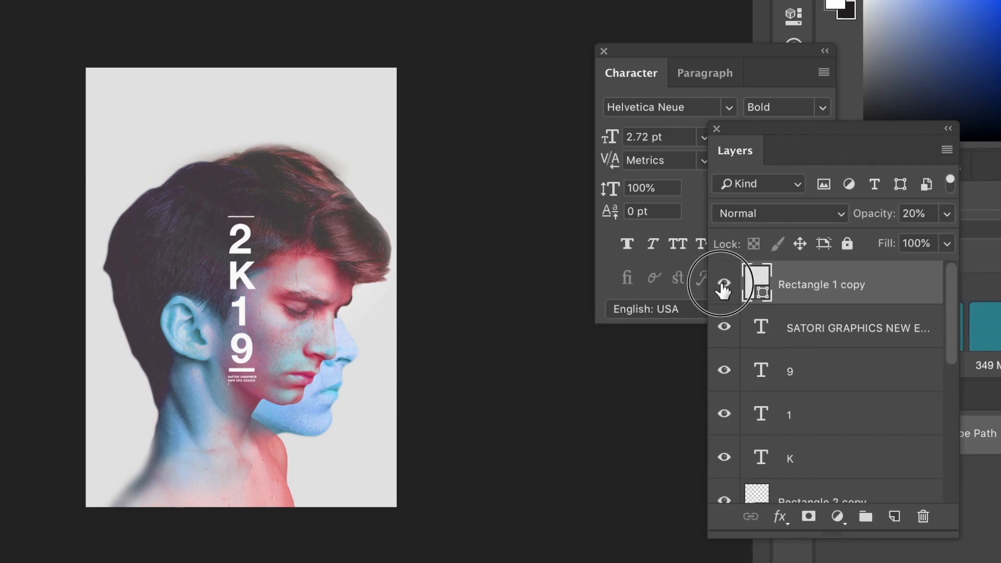
Compare the poster with the overlay off and on, then set its opacity to 17%
click(724, 284)
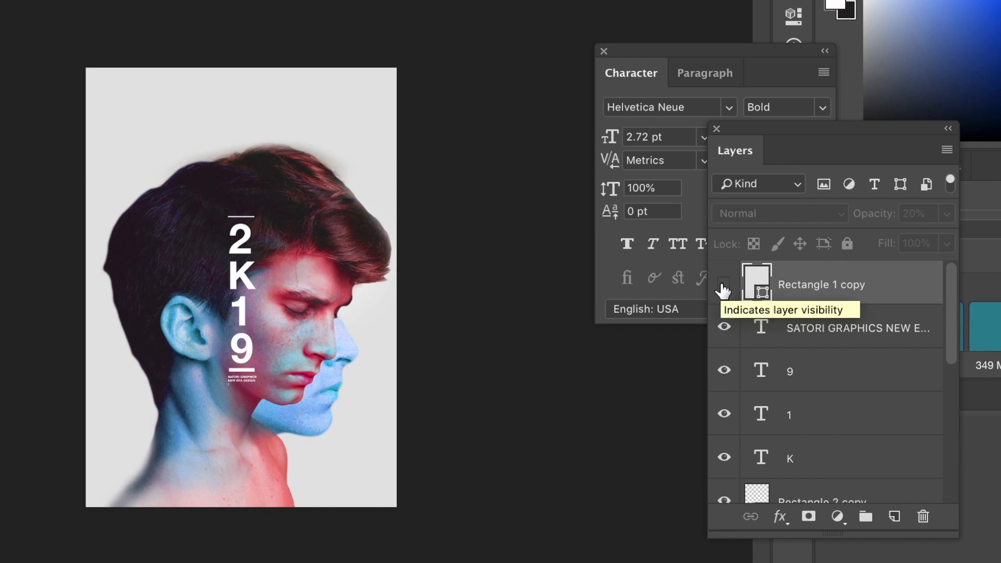
click(723, 283)
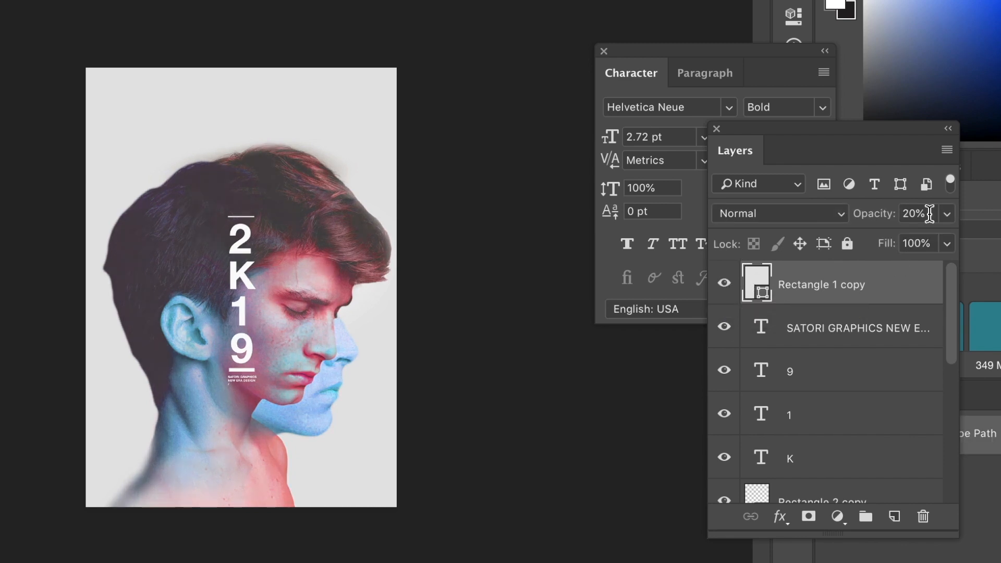
text(17)
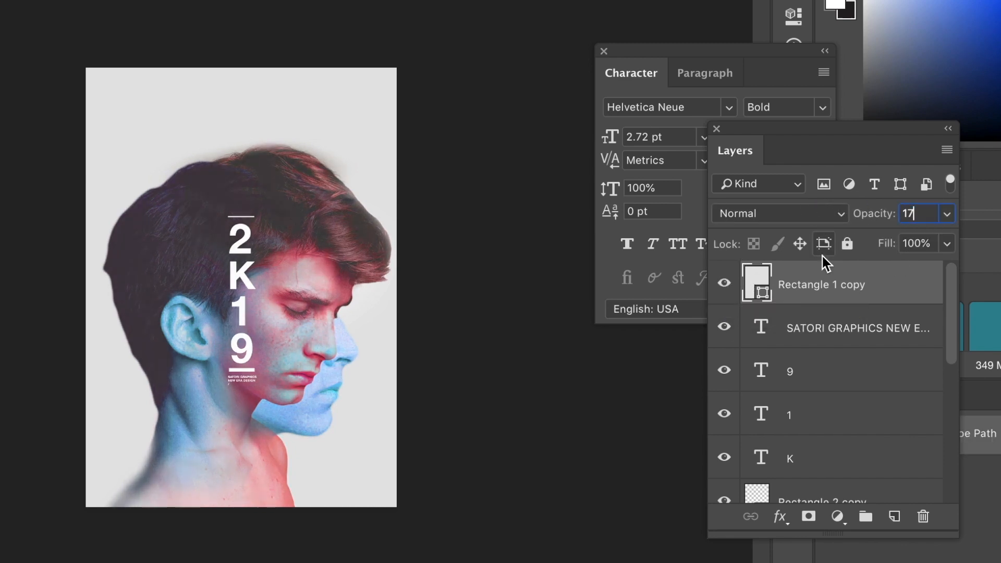